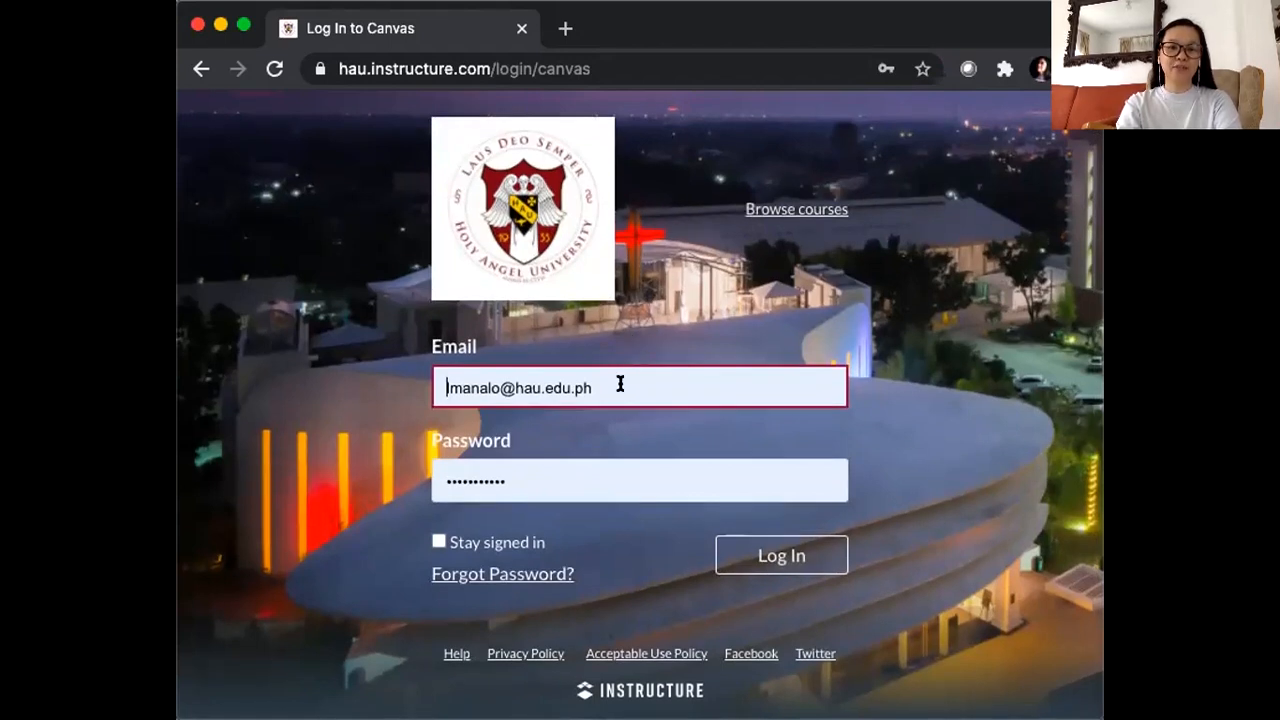
pyautogui.moveTo(590, 477)
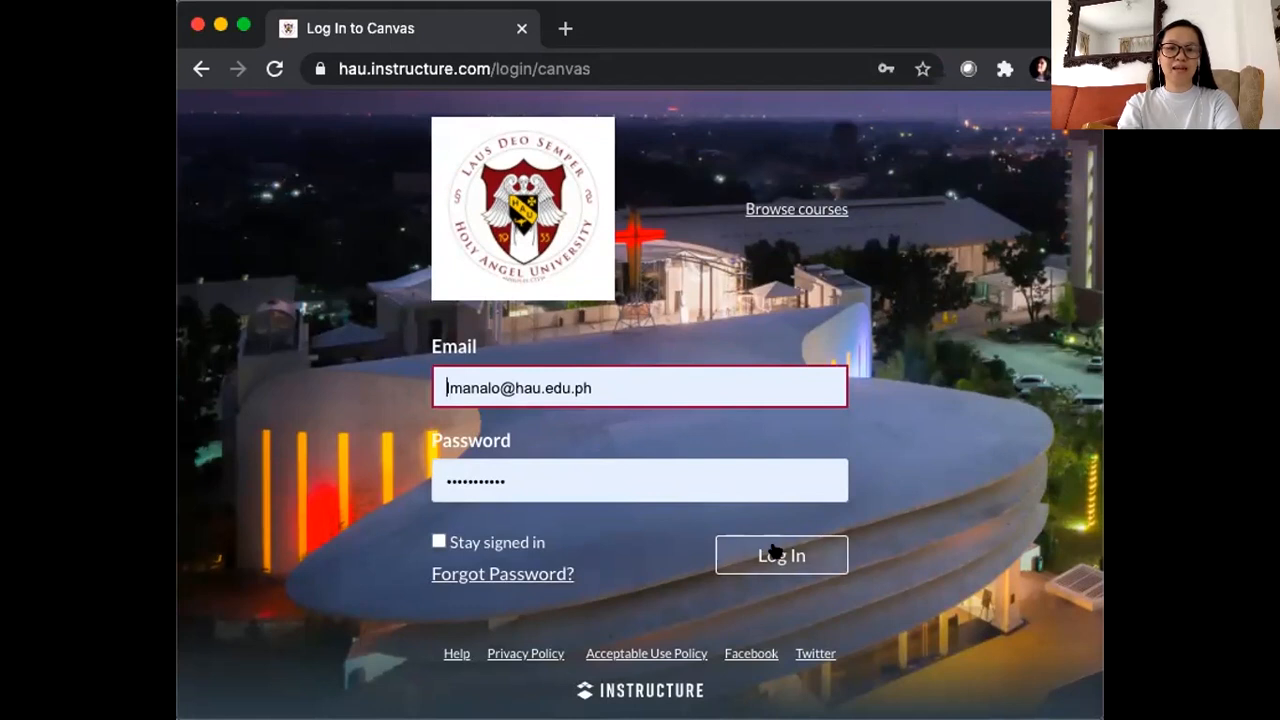
# Submit the entered email and password with Log In
pyautogui.click(781, 555)
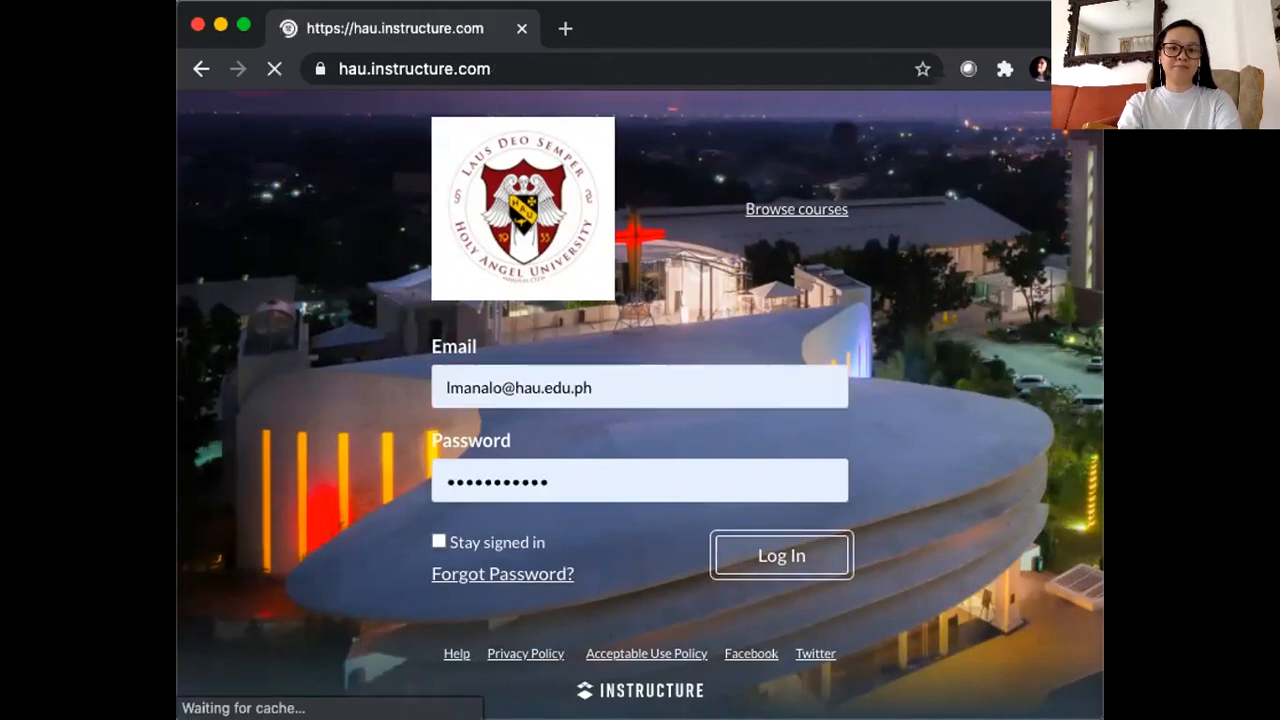
# Complete sign-in and land on the Dashboard with Communication Planning and Communication Theory cards
pyautogui.click(781, 555)
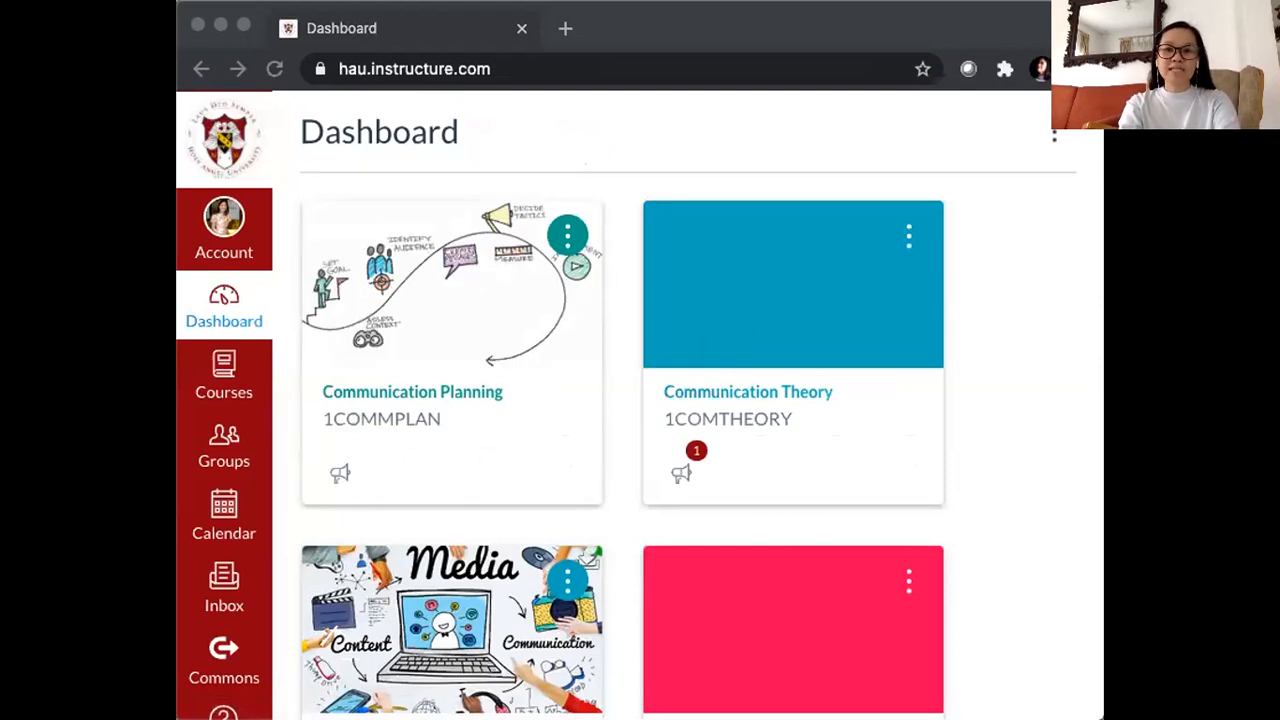
pyautogui.moveTo(715, 268)
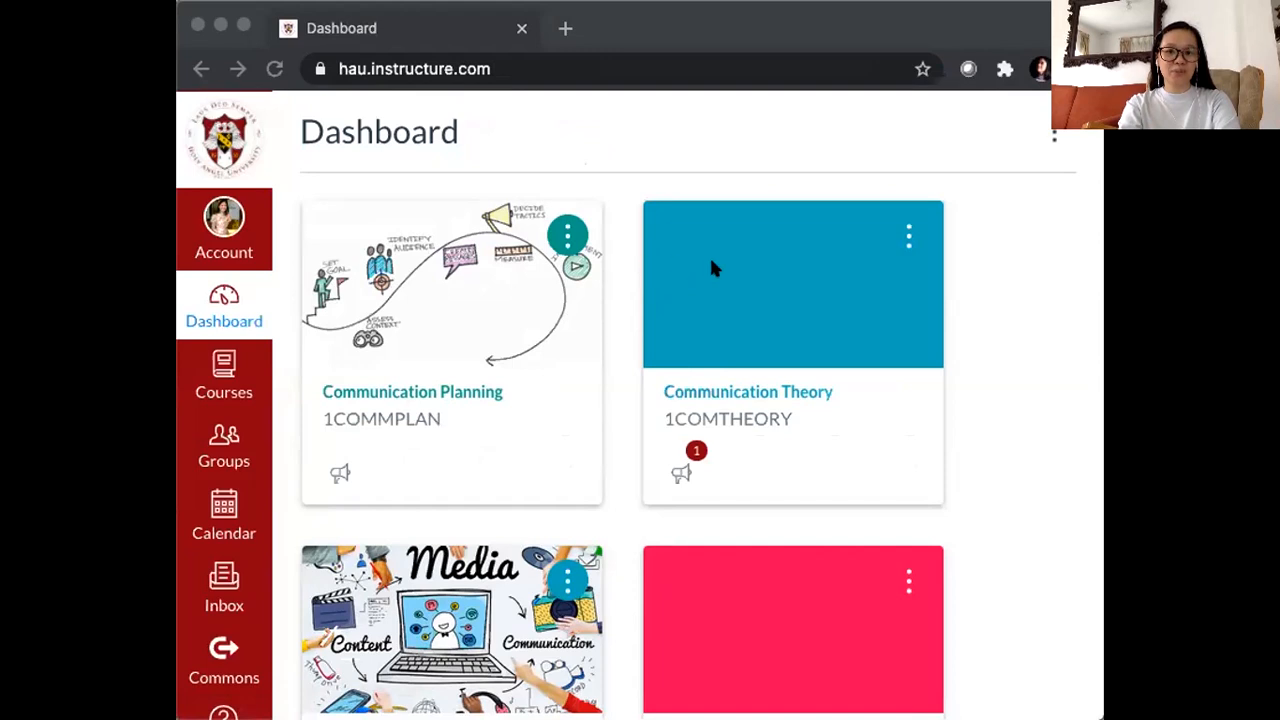
pyautogui.moveTo(560, 363)
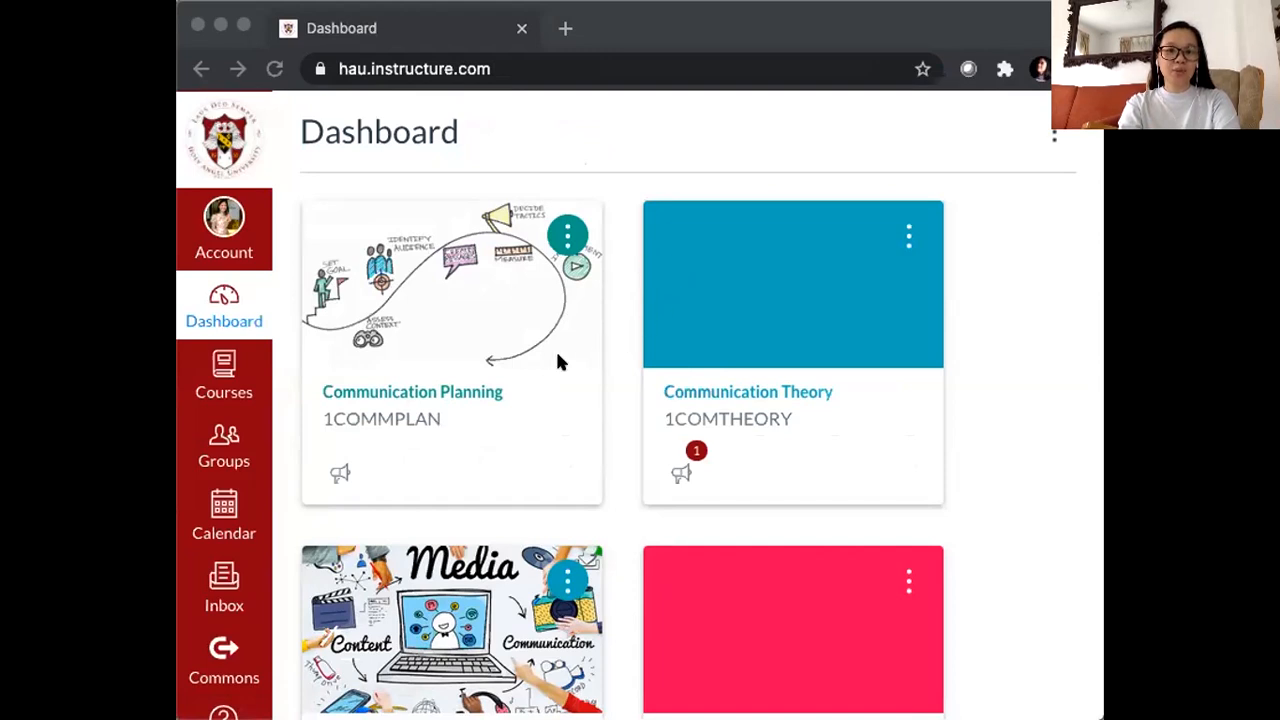
pyautogui.moveTo(670, 388)
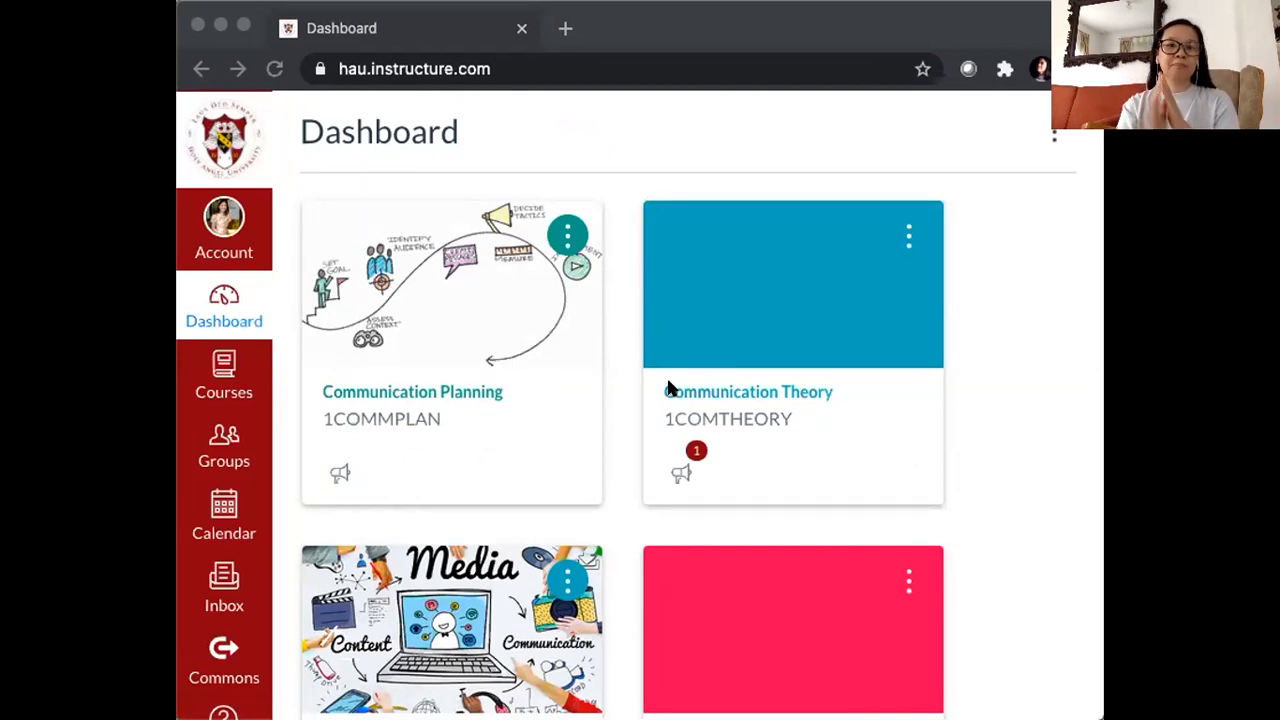
pyautogui.moveTo(432, 394)
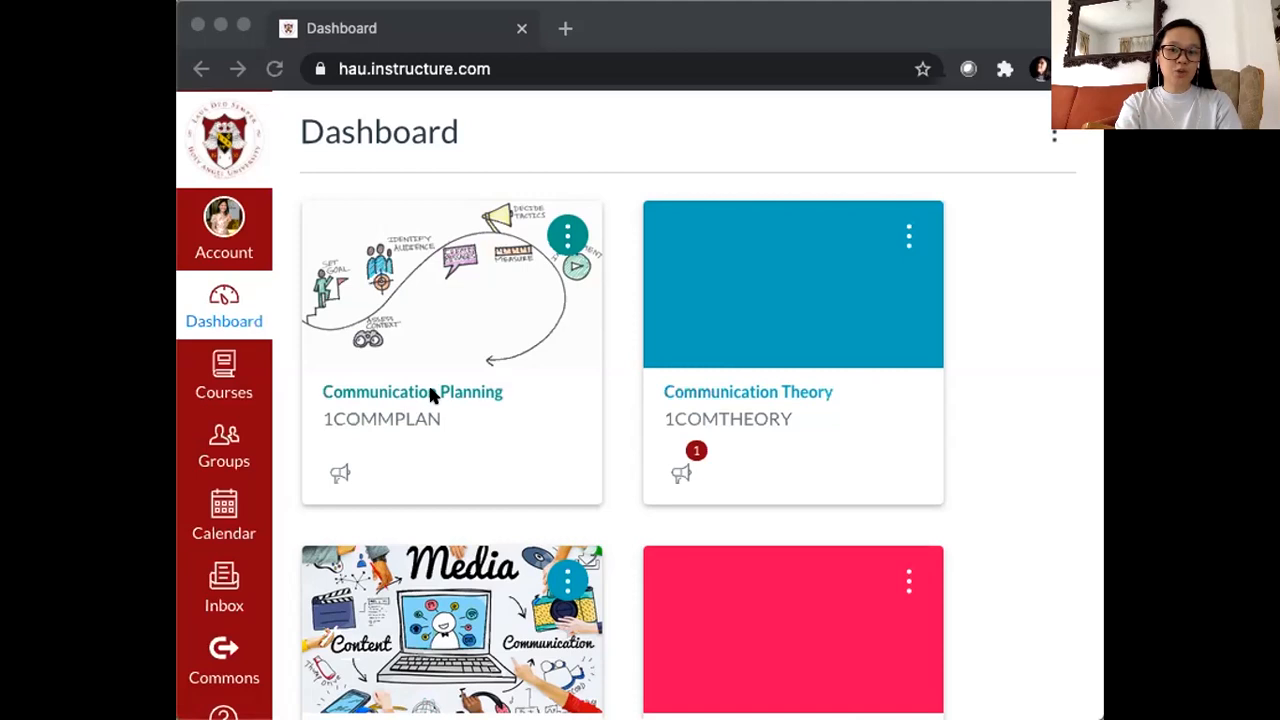
# Open the Communication Planning course card and scroll through its welcome message
pyautogui.click(412, 391)
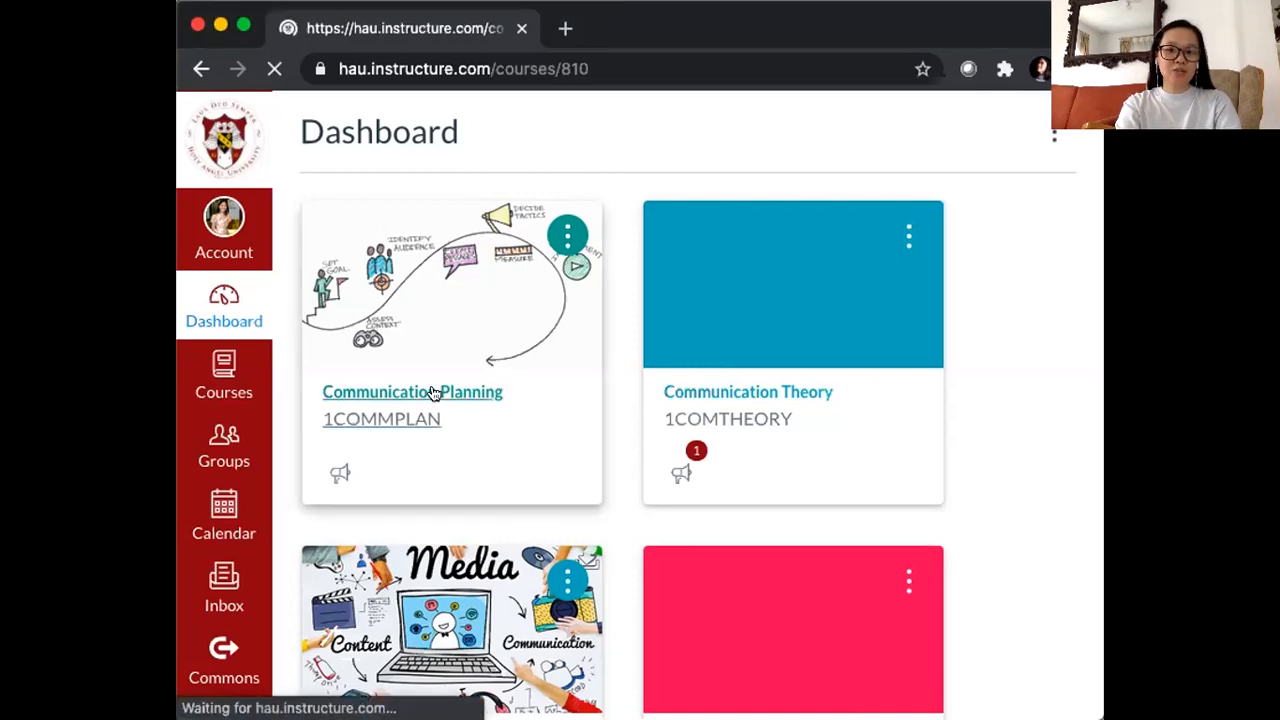
pyautogui.click(412, 391)
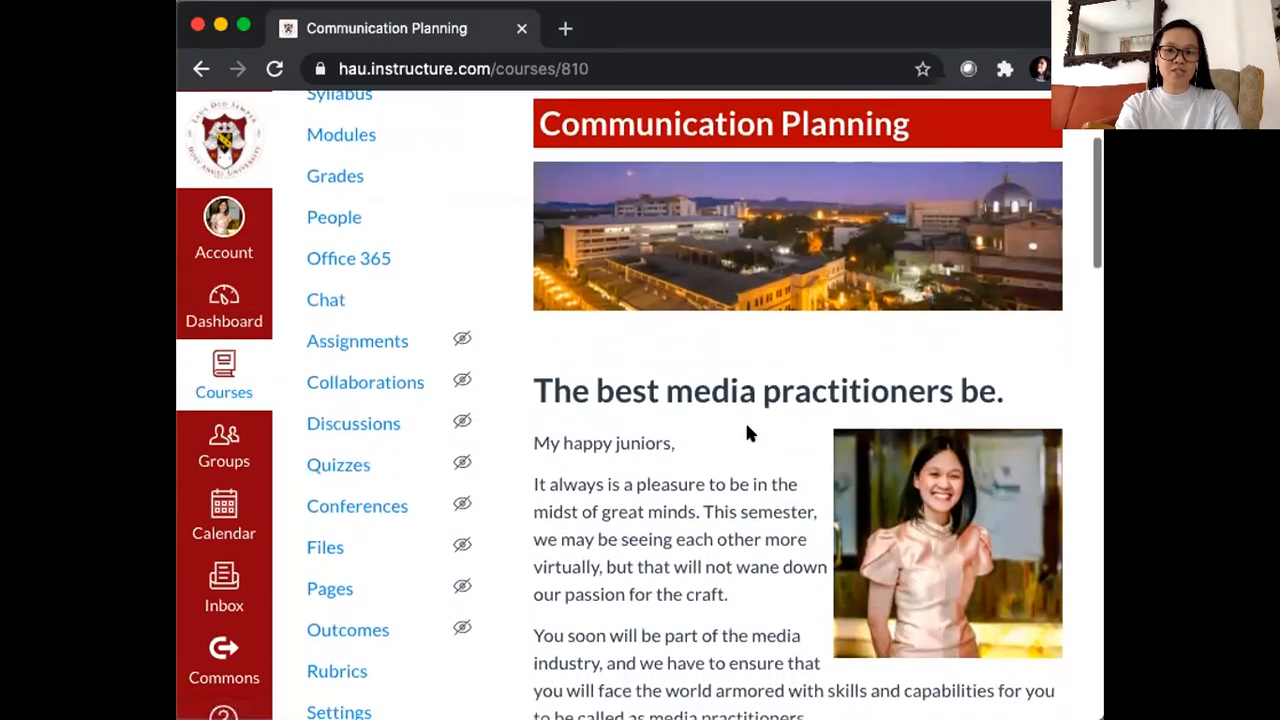
pyautogui.scroll(-3)
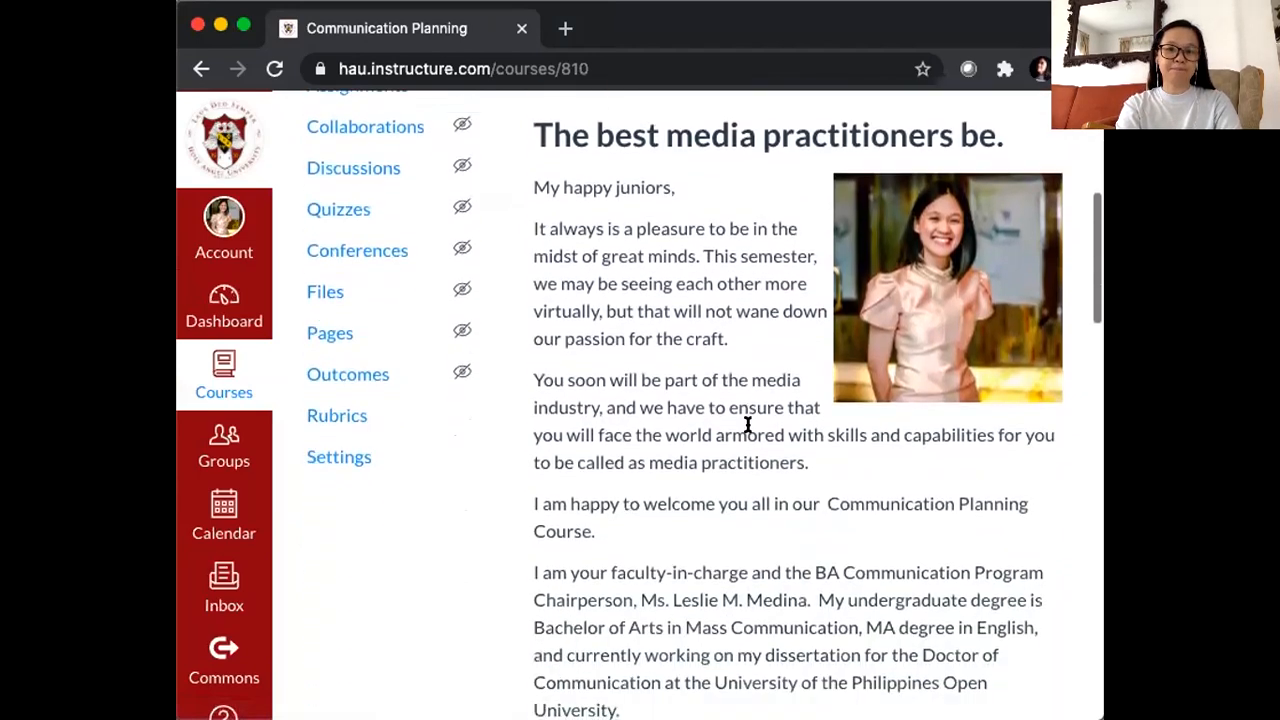
pyautogui.scroll(-3)
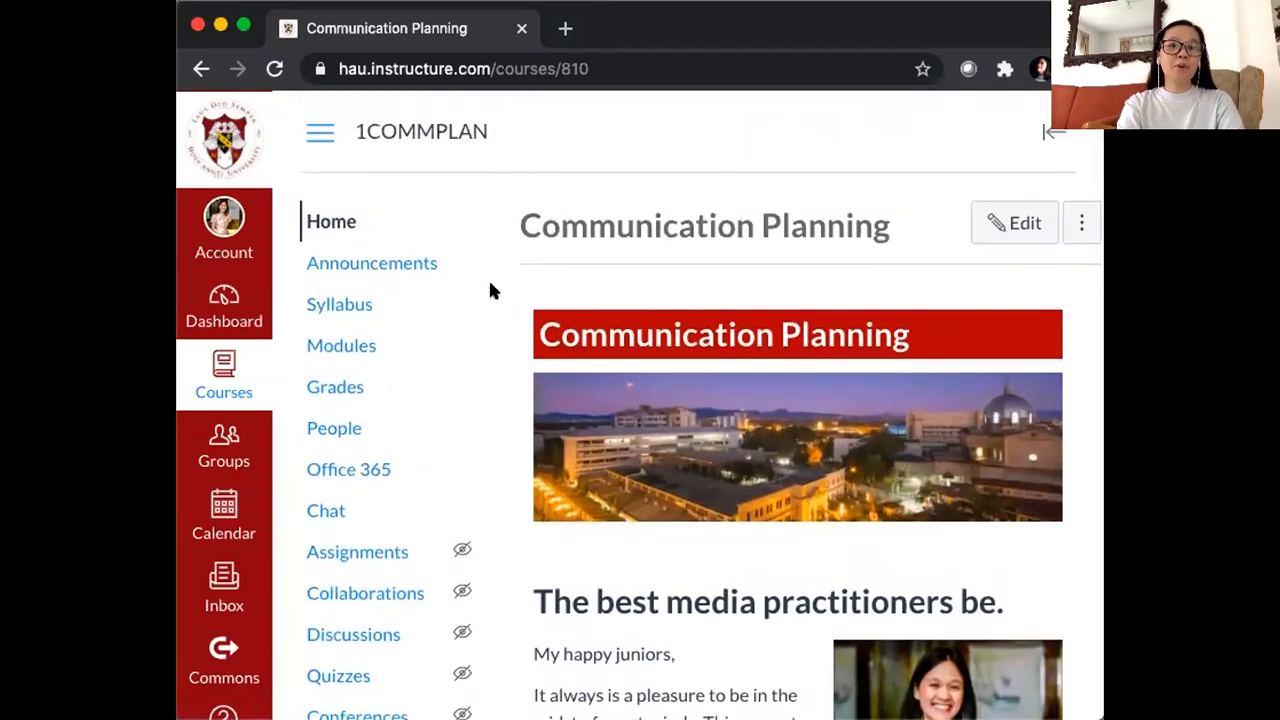
pyautogui.moveTo(341, 345)
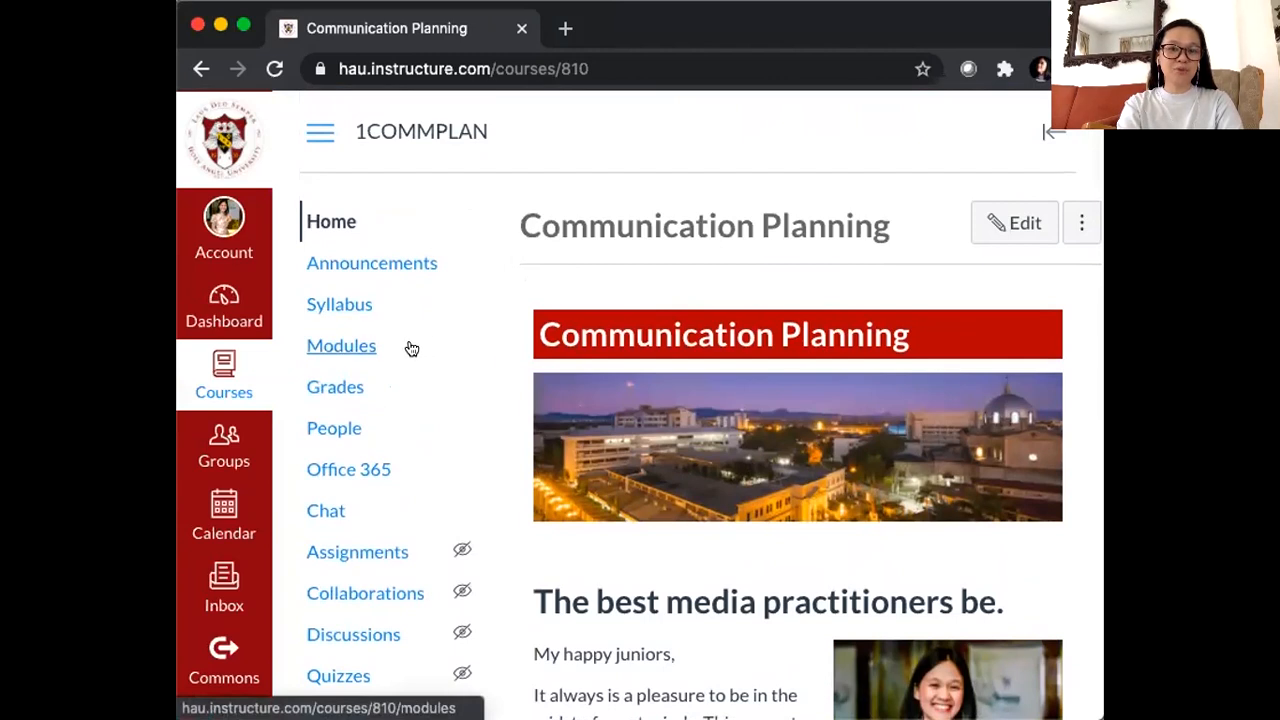
pyautogui.moveTo(355, 345)
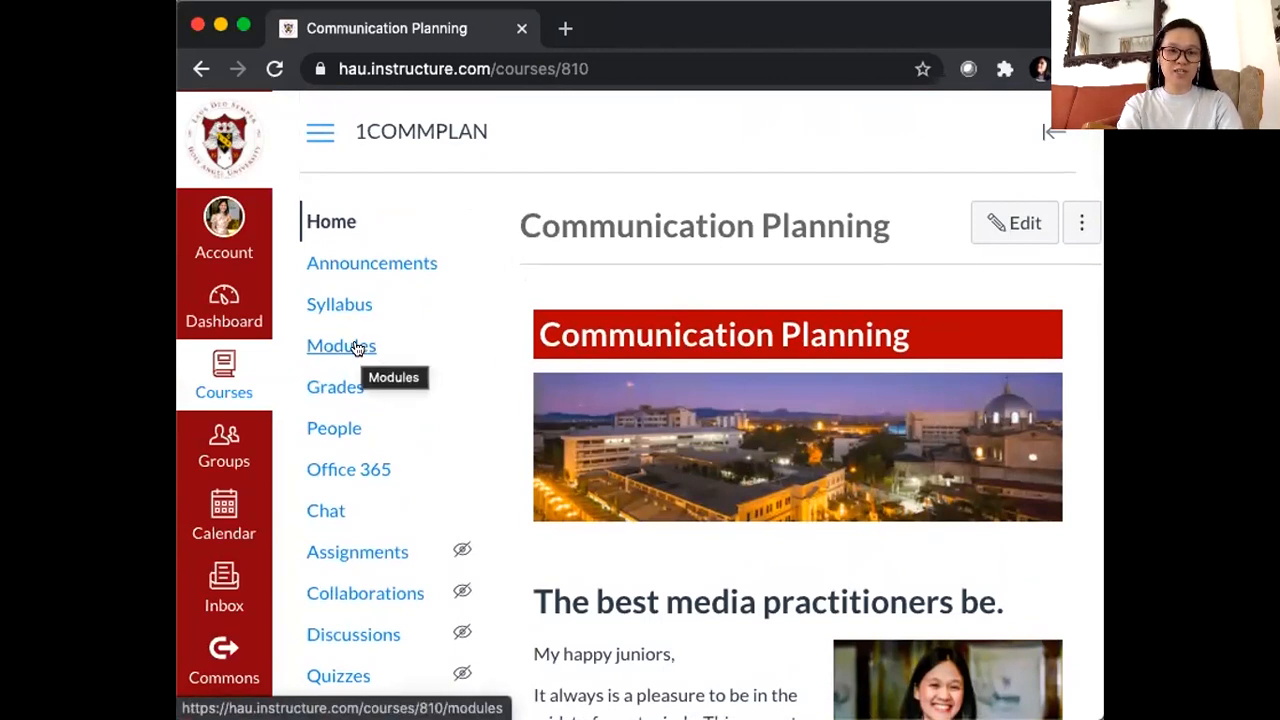
pyautogui.click(341, 345)
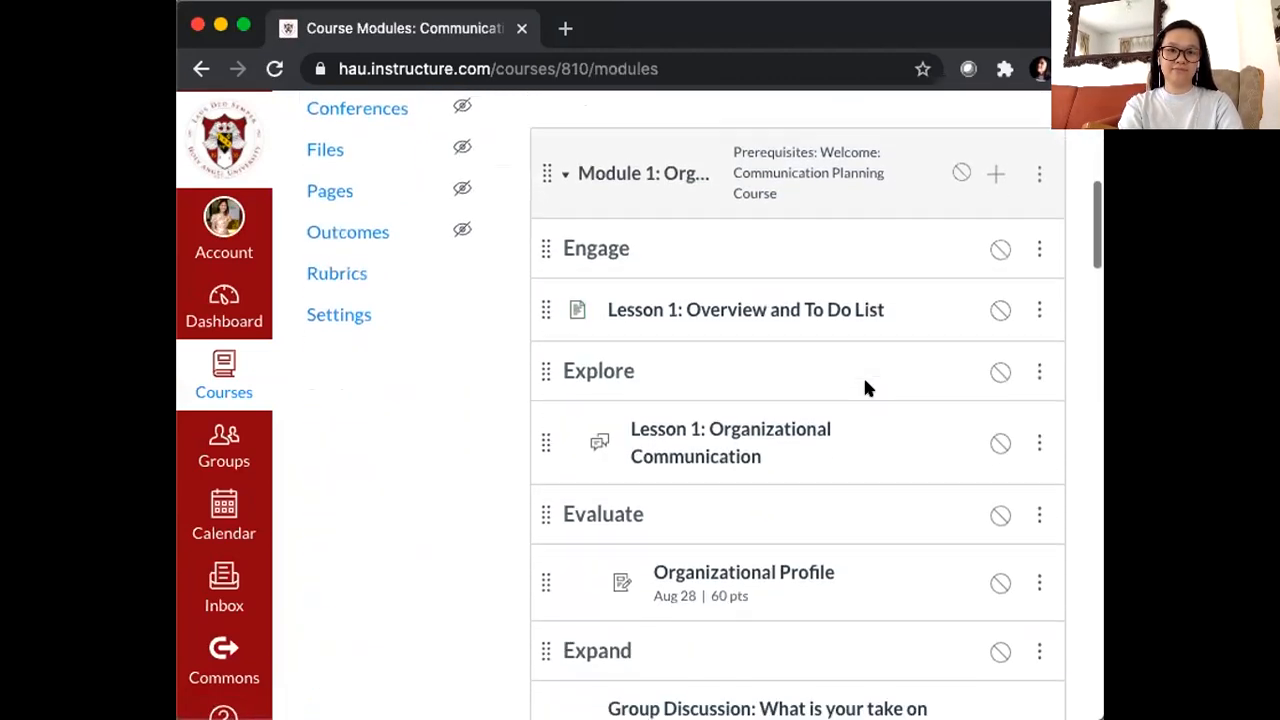
pyautogui.scroll(-3)
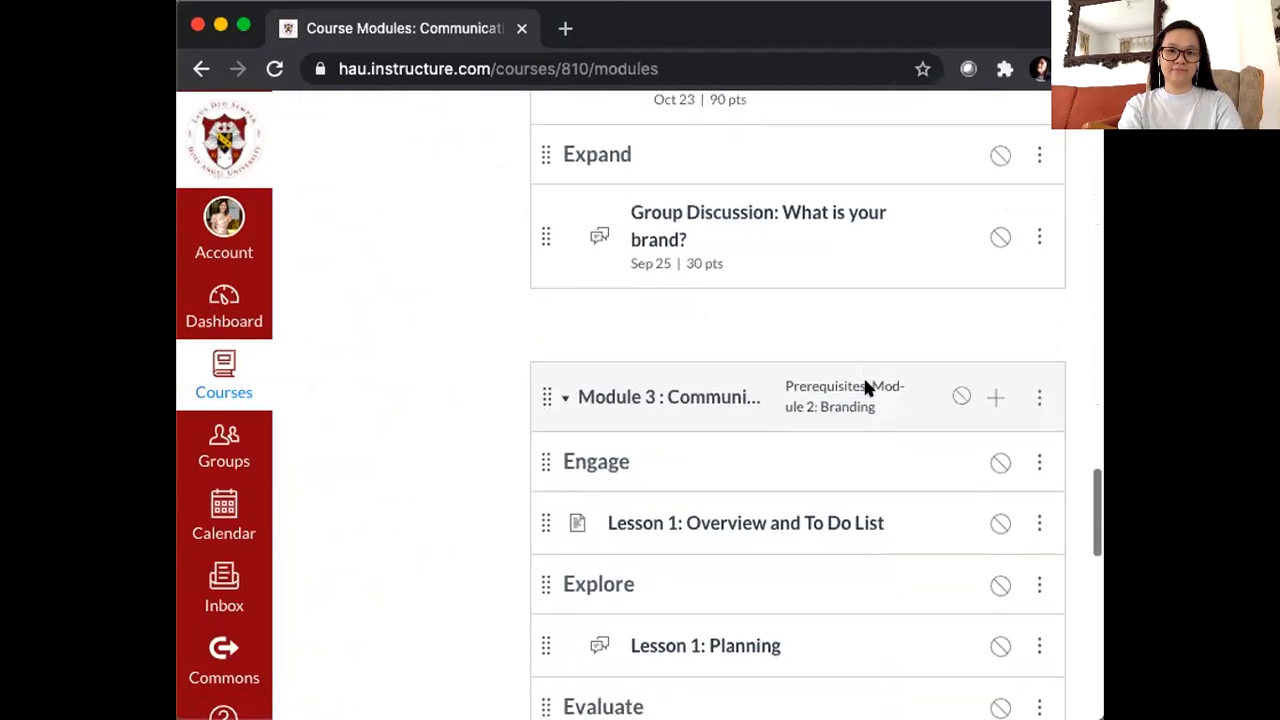
pyautogui.scroll(-3)
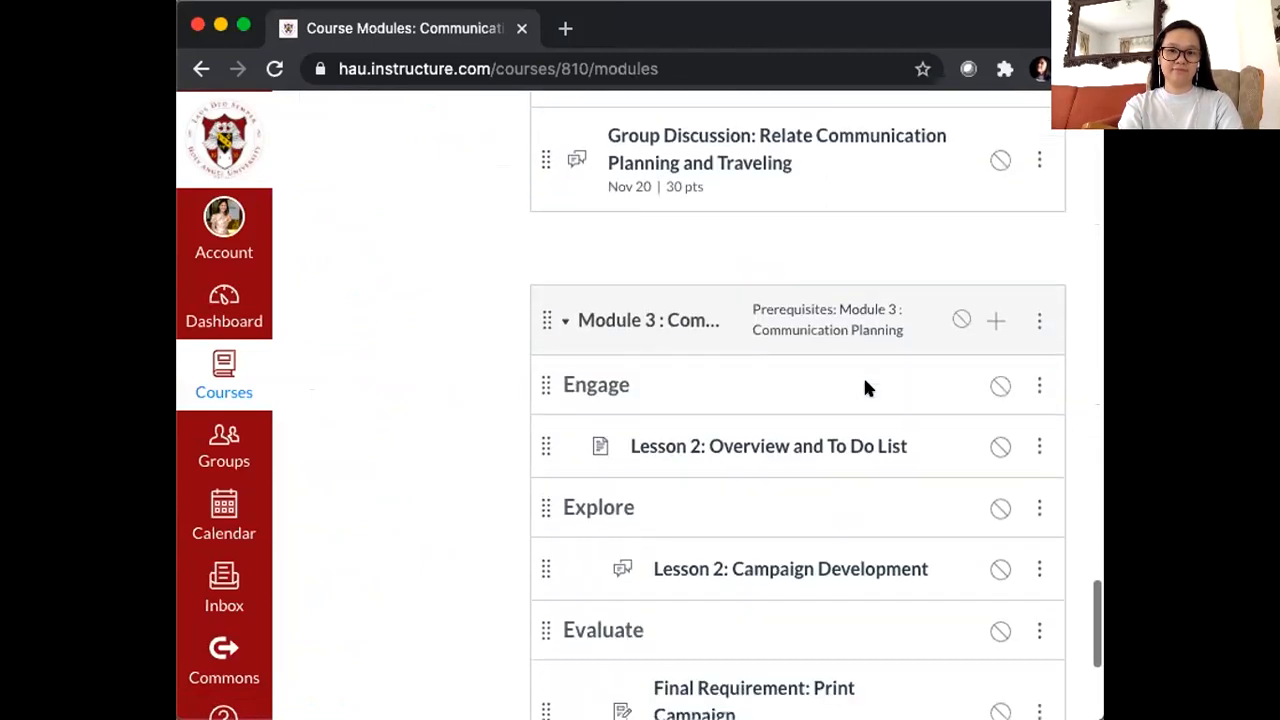
pyautogui.scroll(-3)
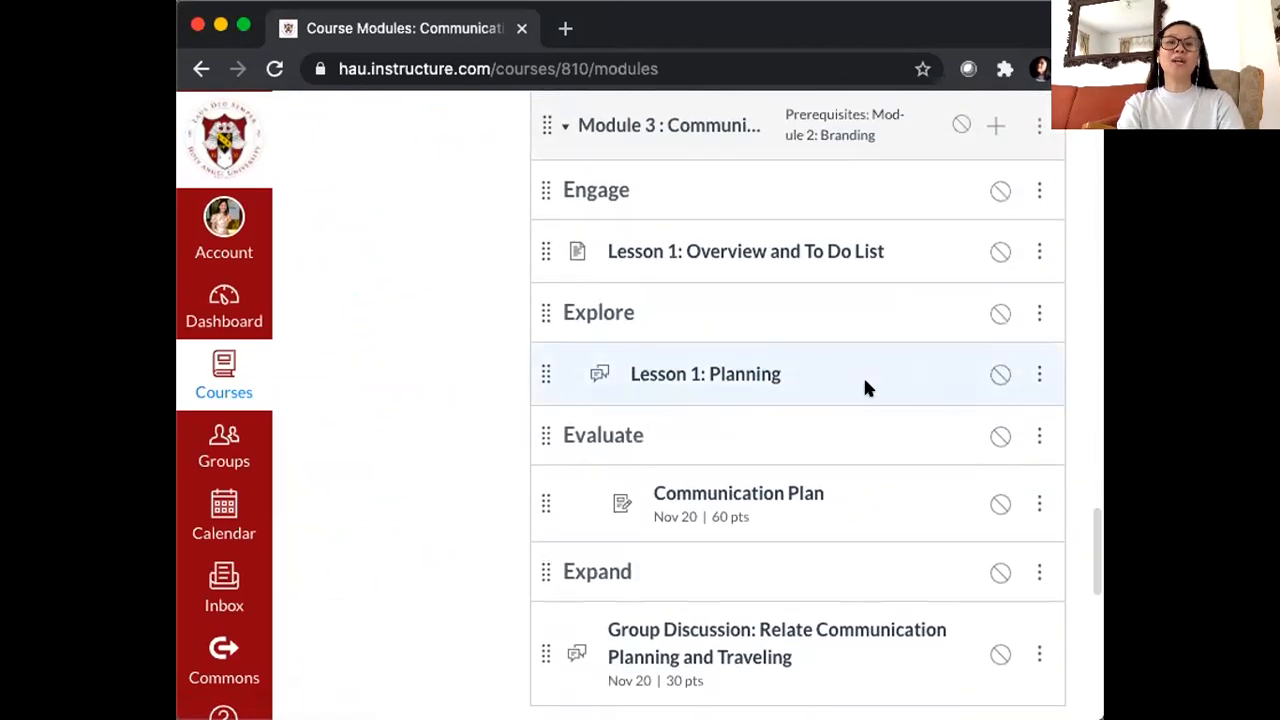
pyautogui.scroll(-3)
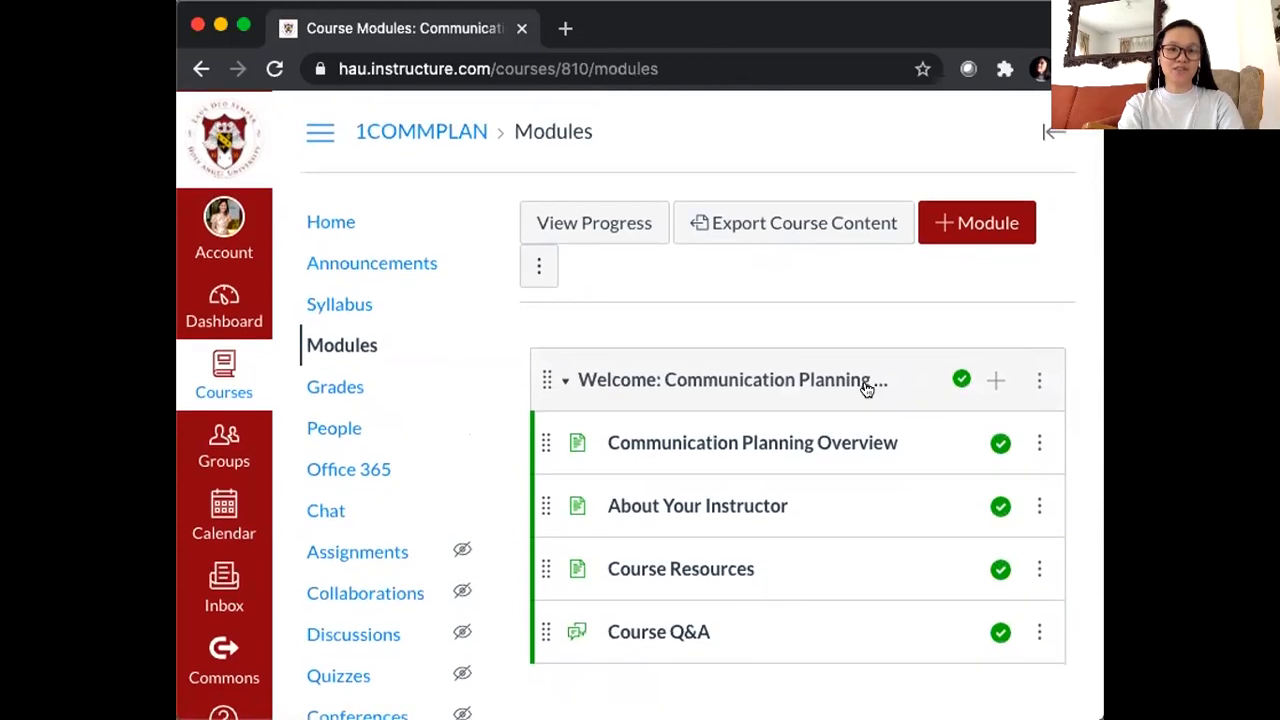
pyautogui.moveTo(445, 457)
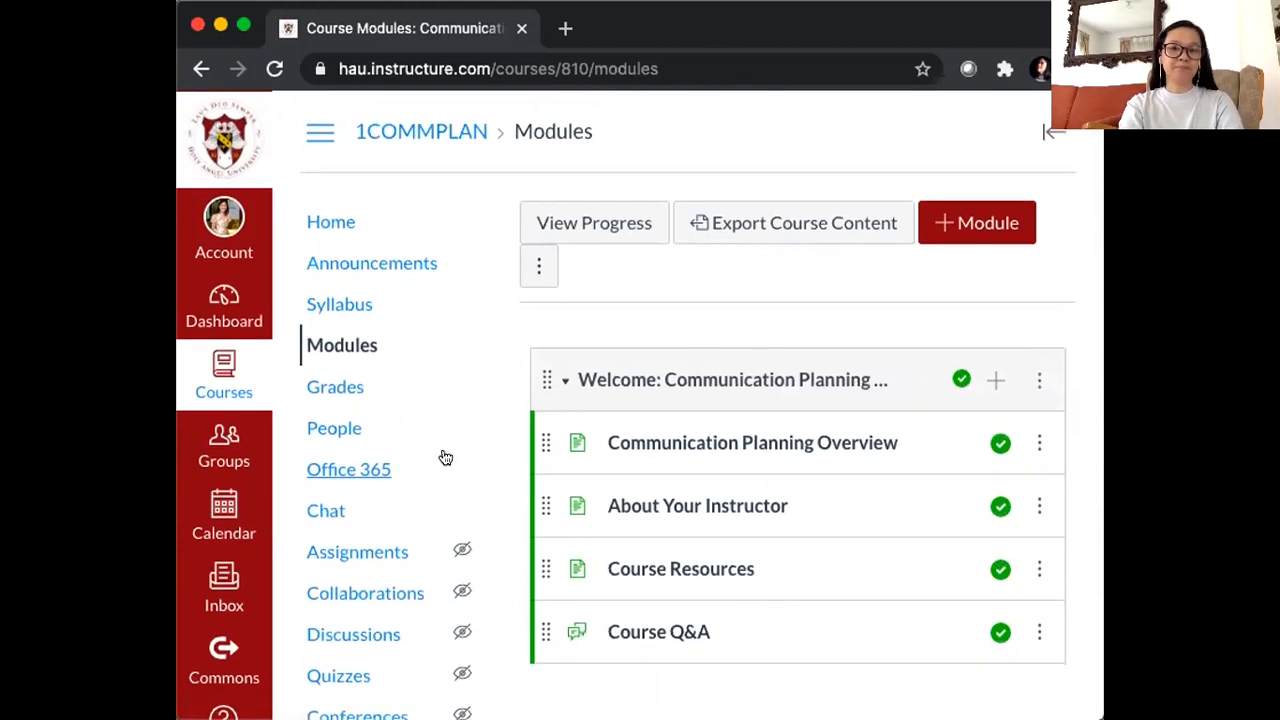
# Open Assignments and scroll through the Major Requirements, Assignments and Discussions groups
pyautogui.click(357, 551)
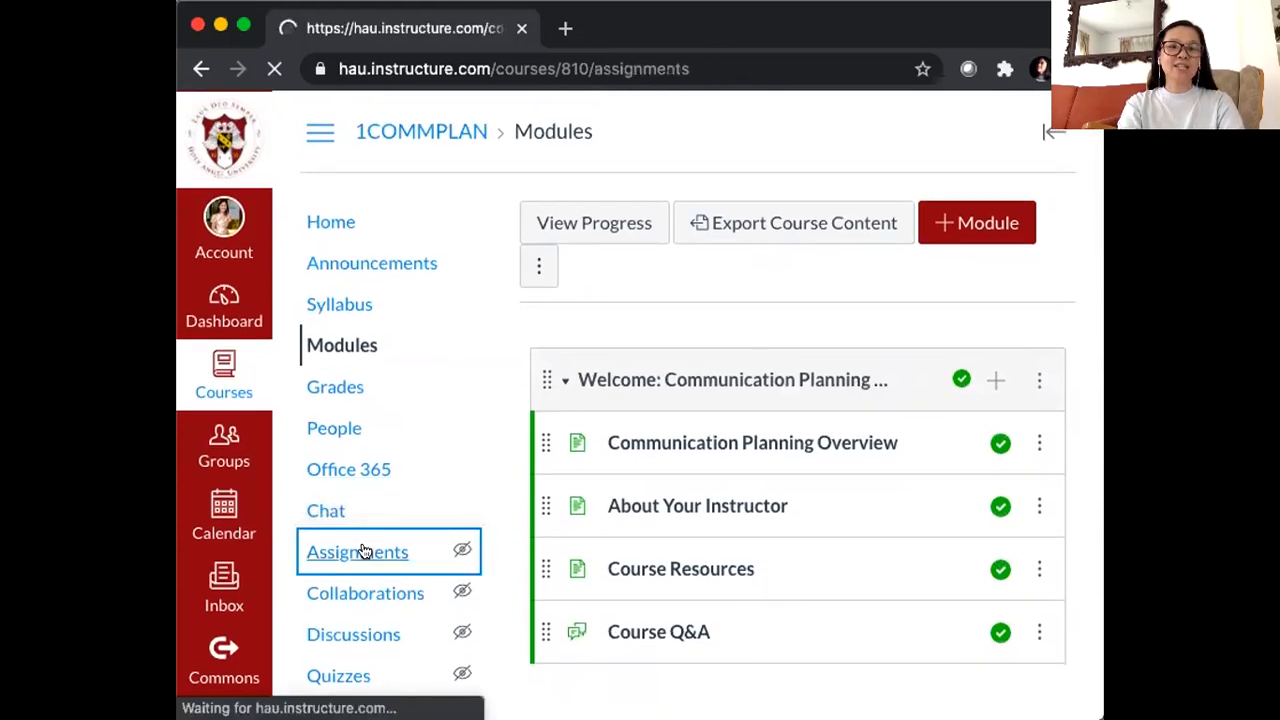
pyautogui.click(357, 551)
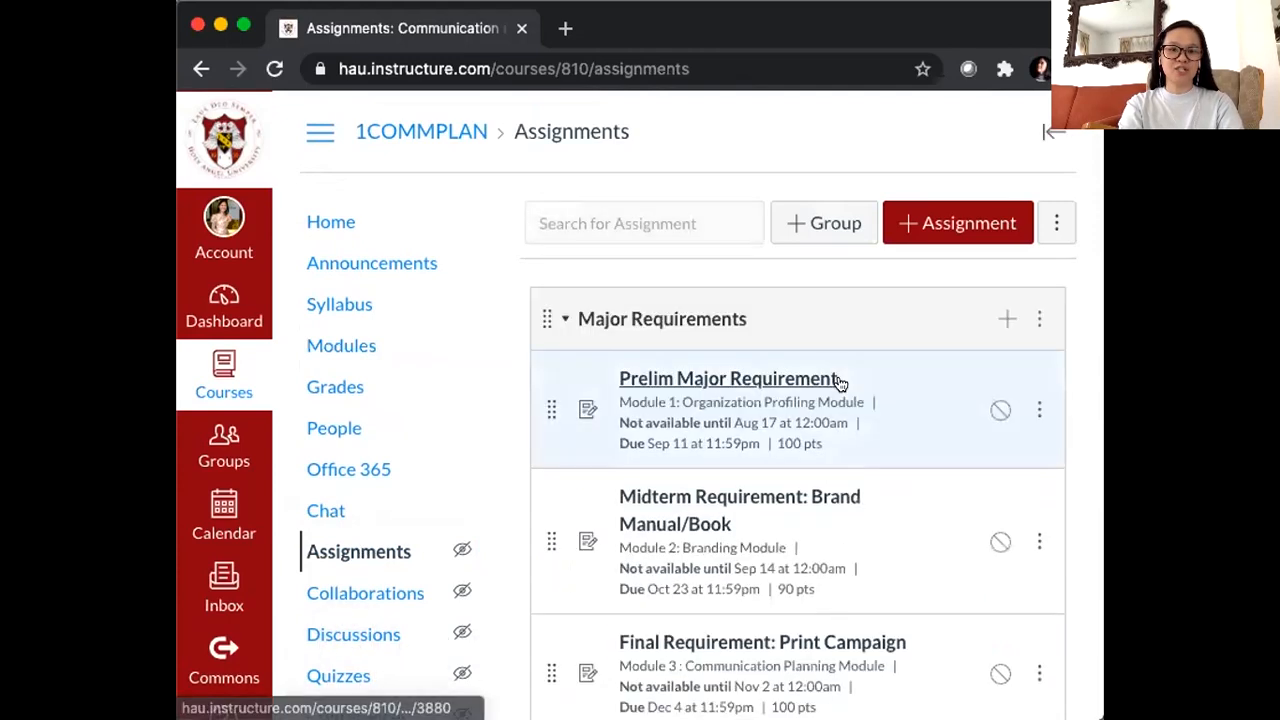
pyautogui.scroll(-3)
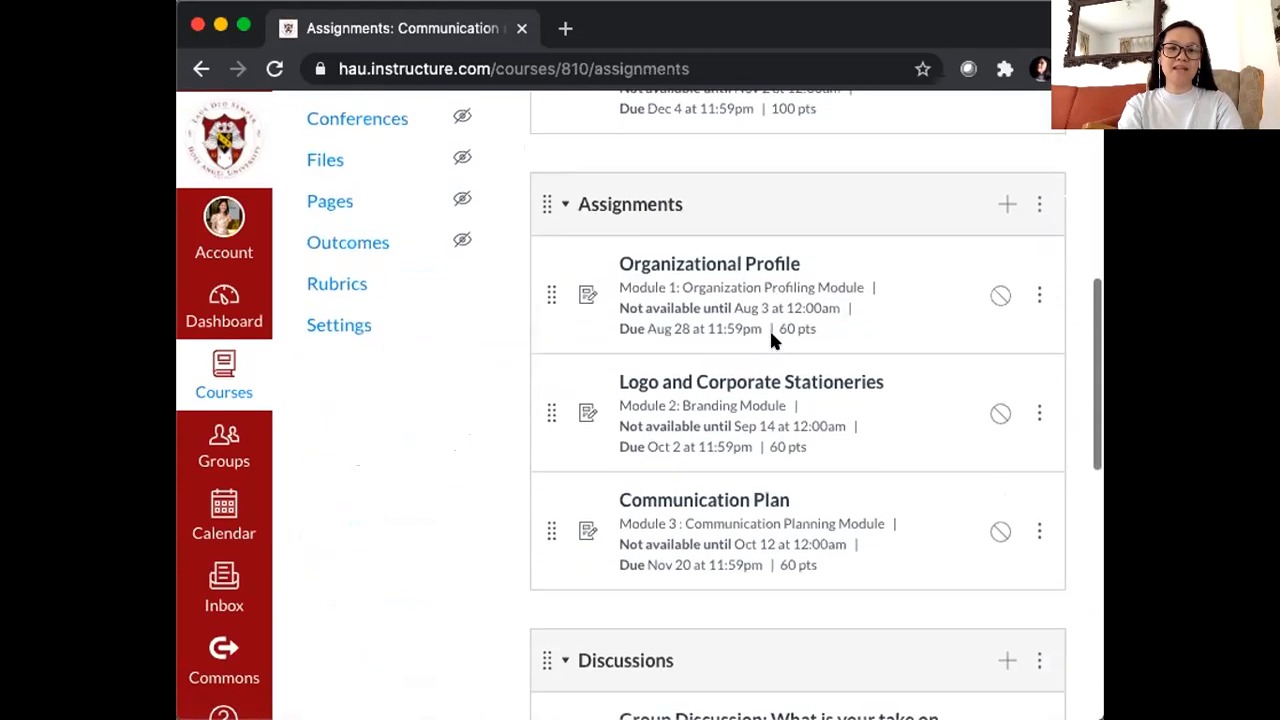
pyautogui.scroll(-3)
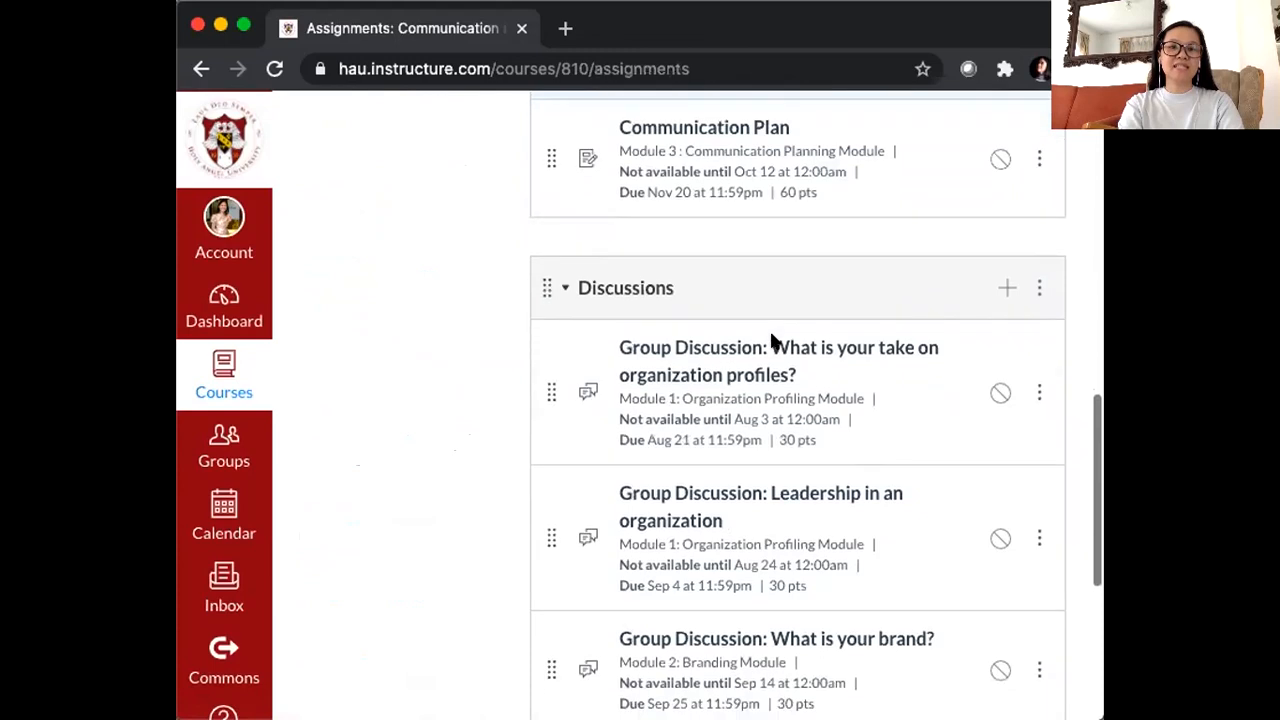
pyautogui.scroll(-3)
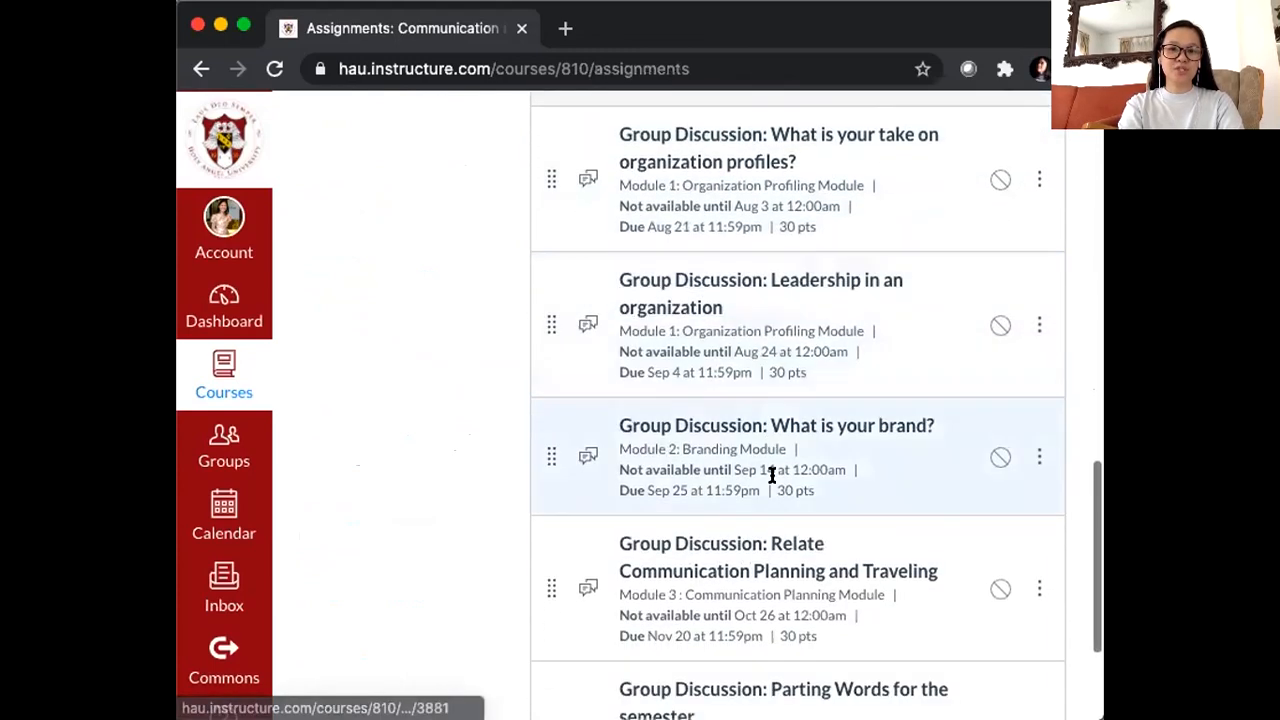
pyautogui.scroll(-3)
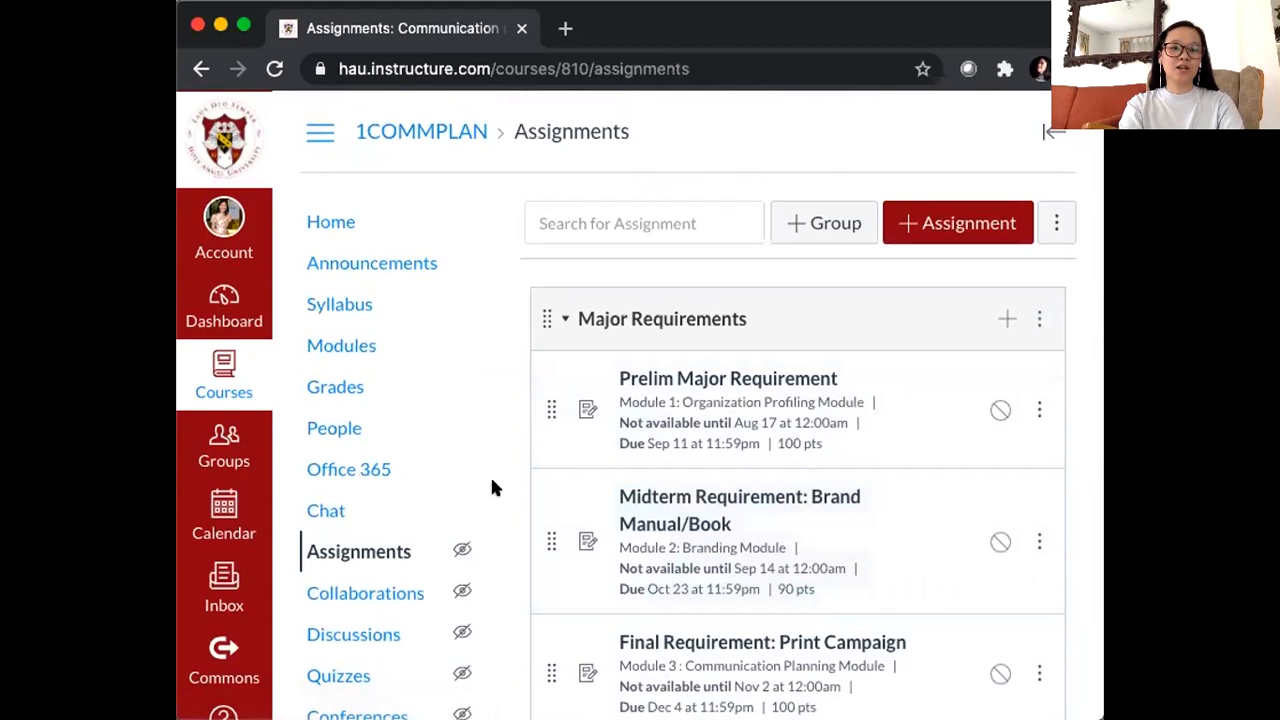
pyautogui.moveTo(325, 511)
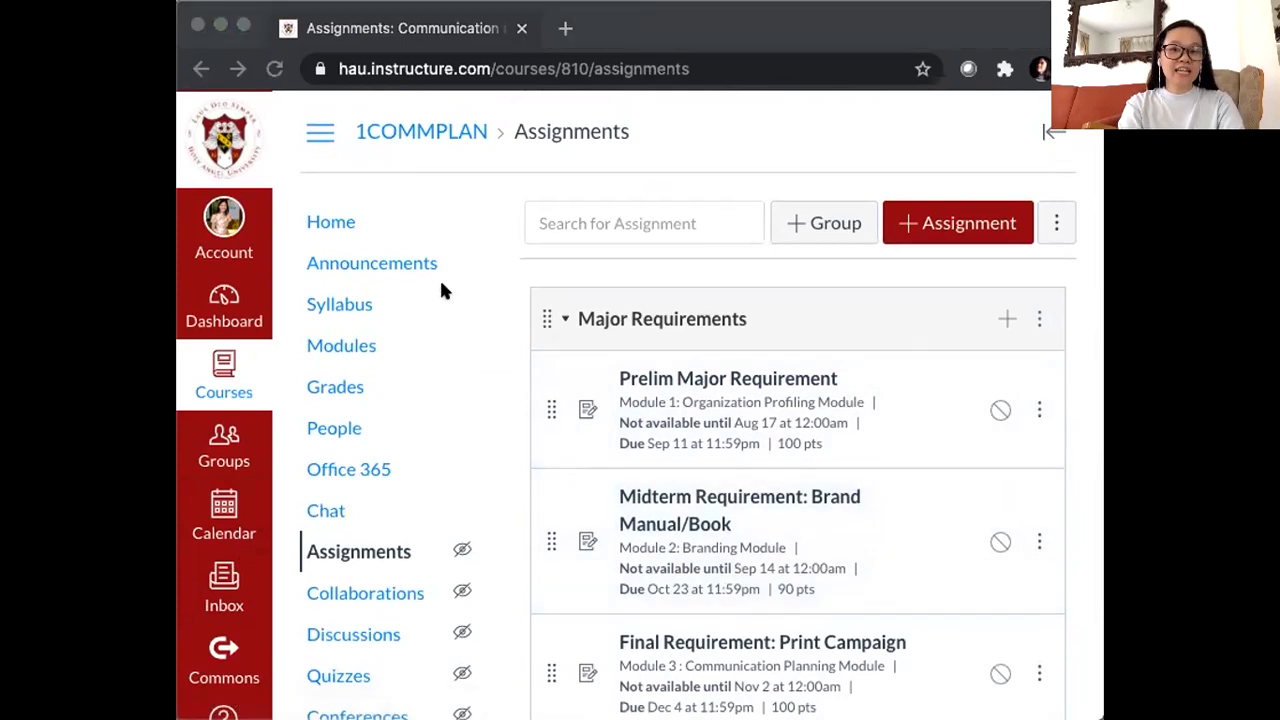
pyautogui.moveTo(393, 267)
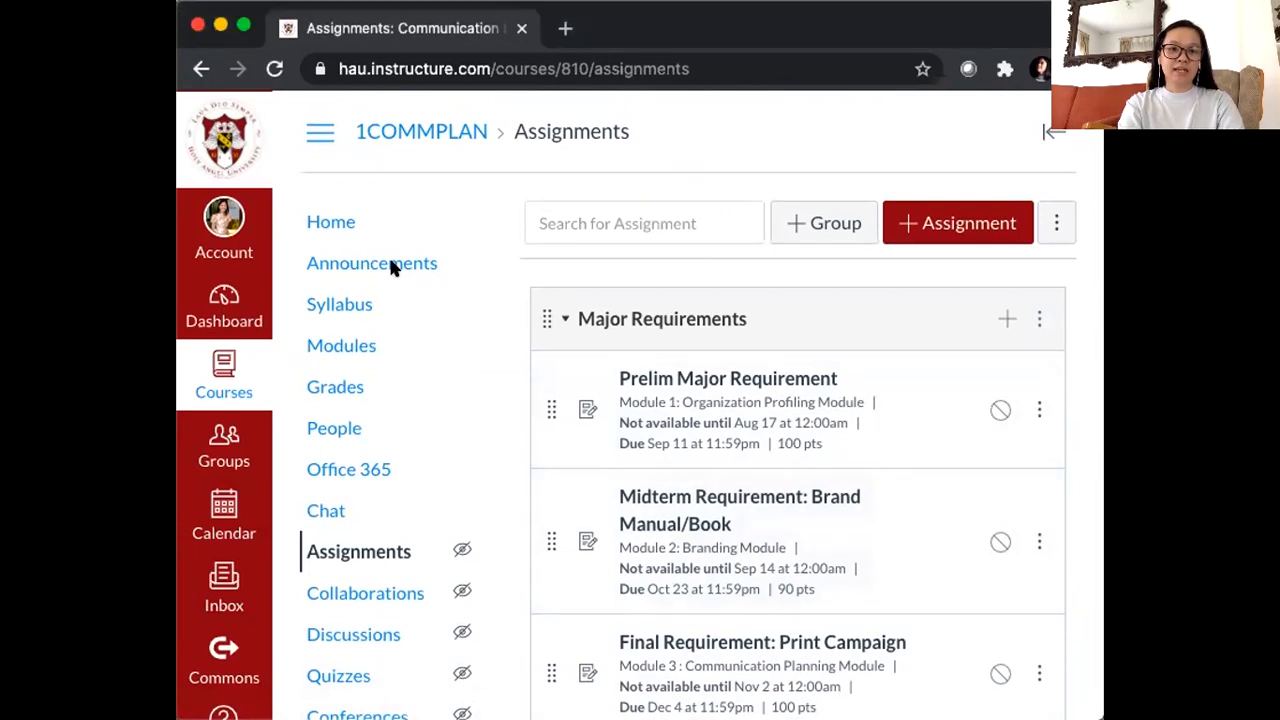
# Open the Announcements page showing the #HappyJuniors post
pyautogui.click(371, 262)
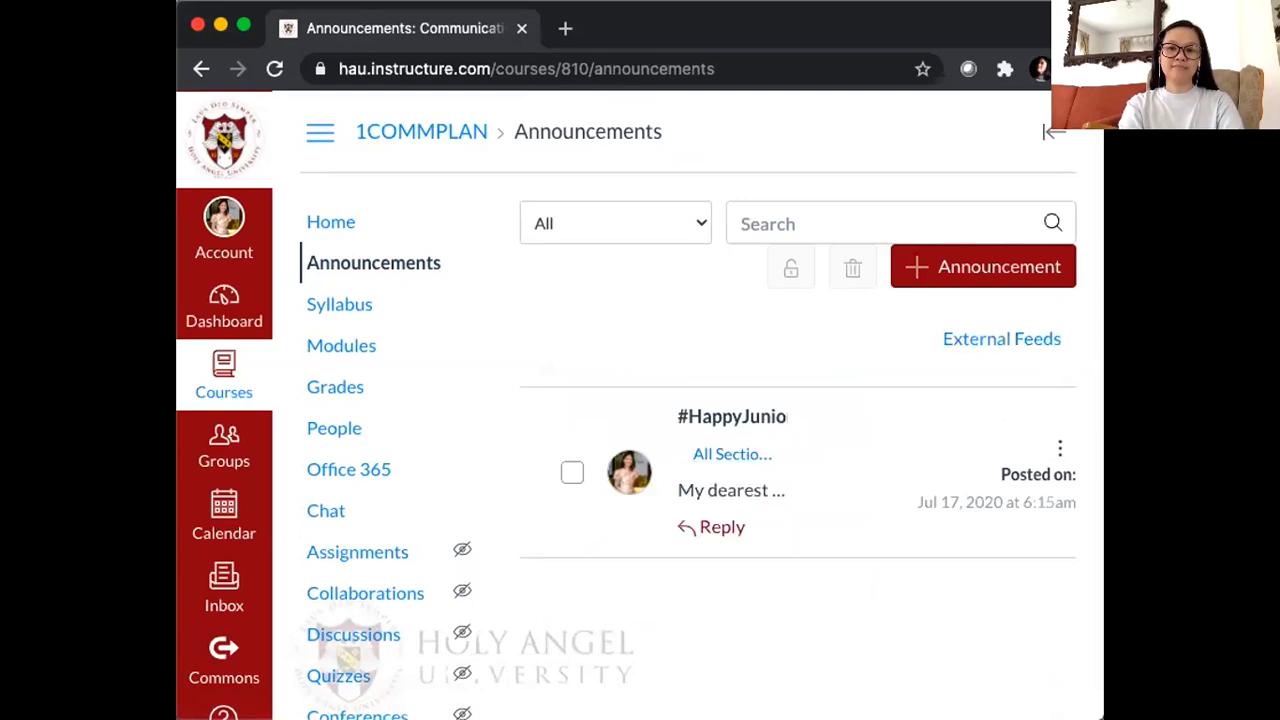
pyautogui.moveTo(695, 362)
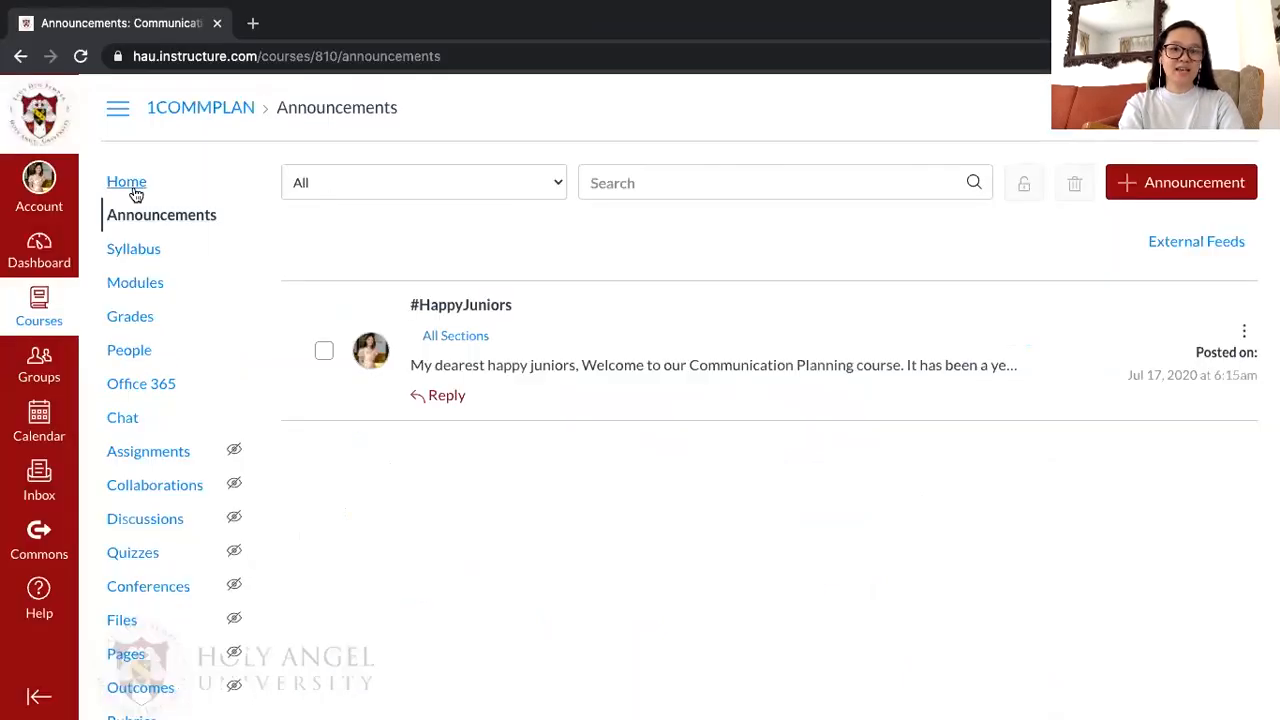
# Return to the course Home and open New Analytics with the Average Course Grade chart
pyautogui.click(126, 182)
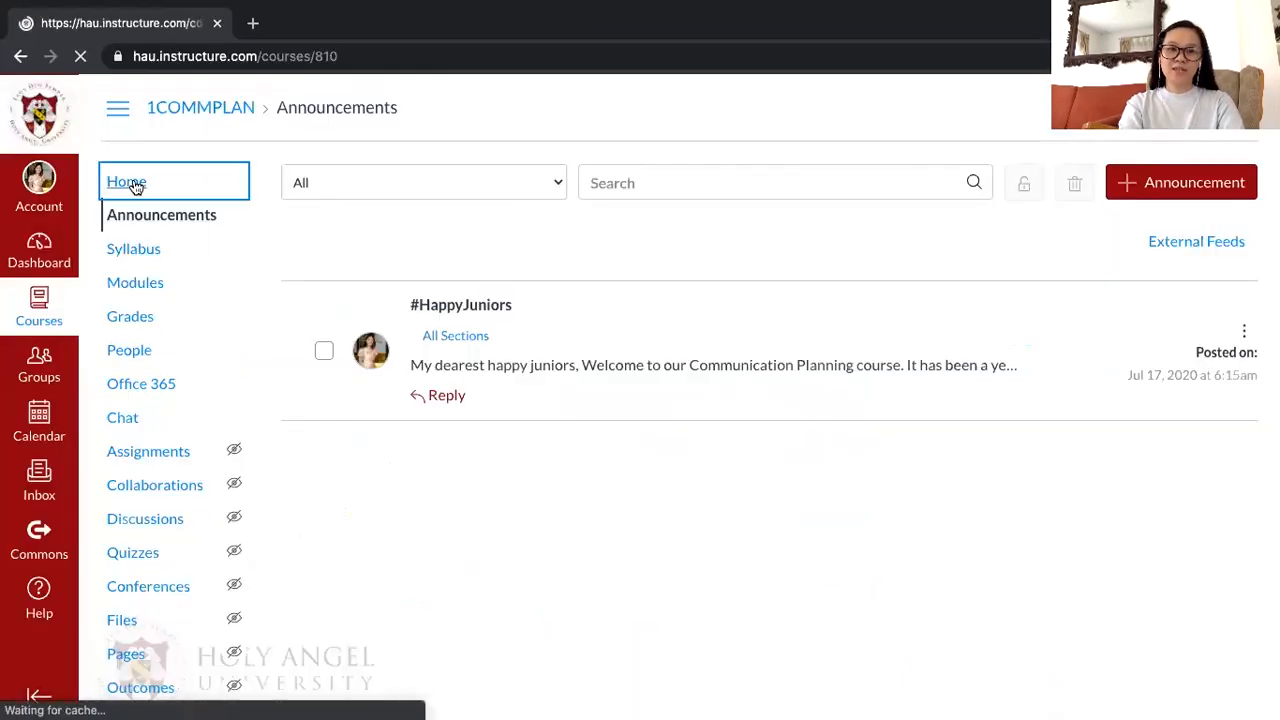
pyautogui.click(127, 181)
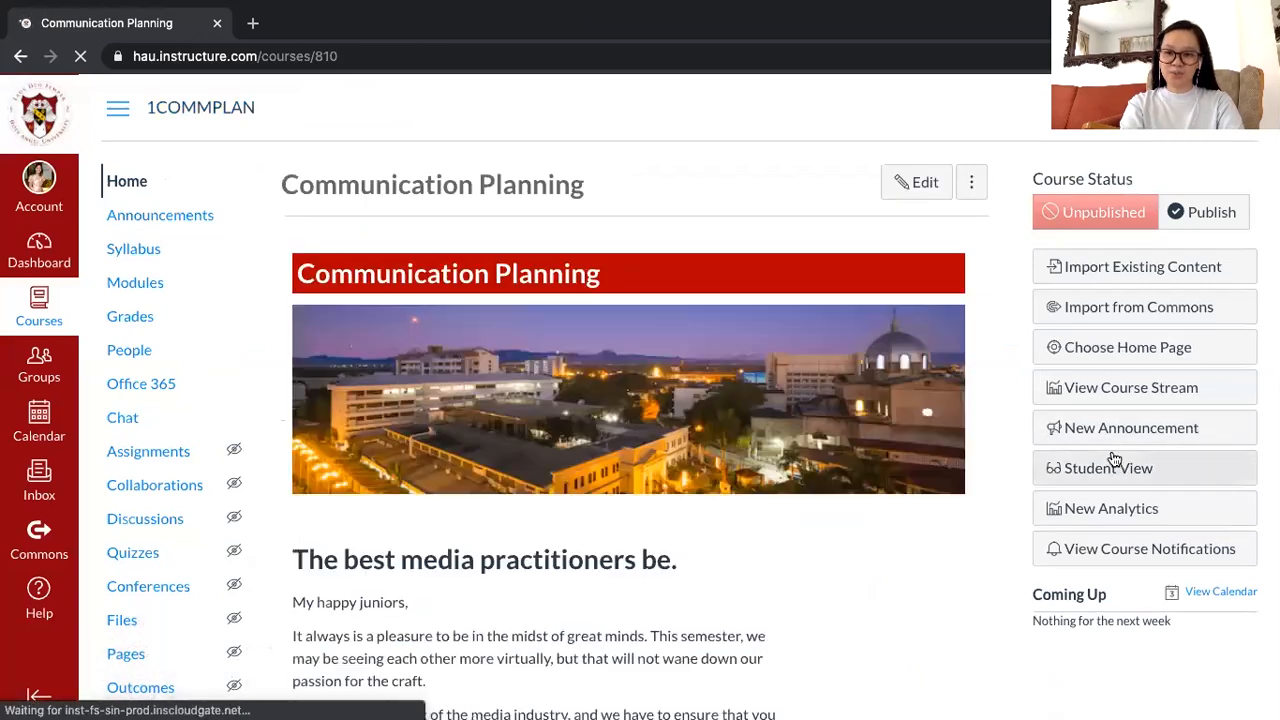
pyautogui.click(1111, 508)
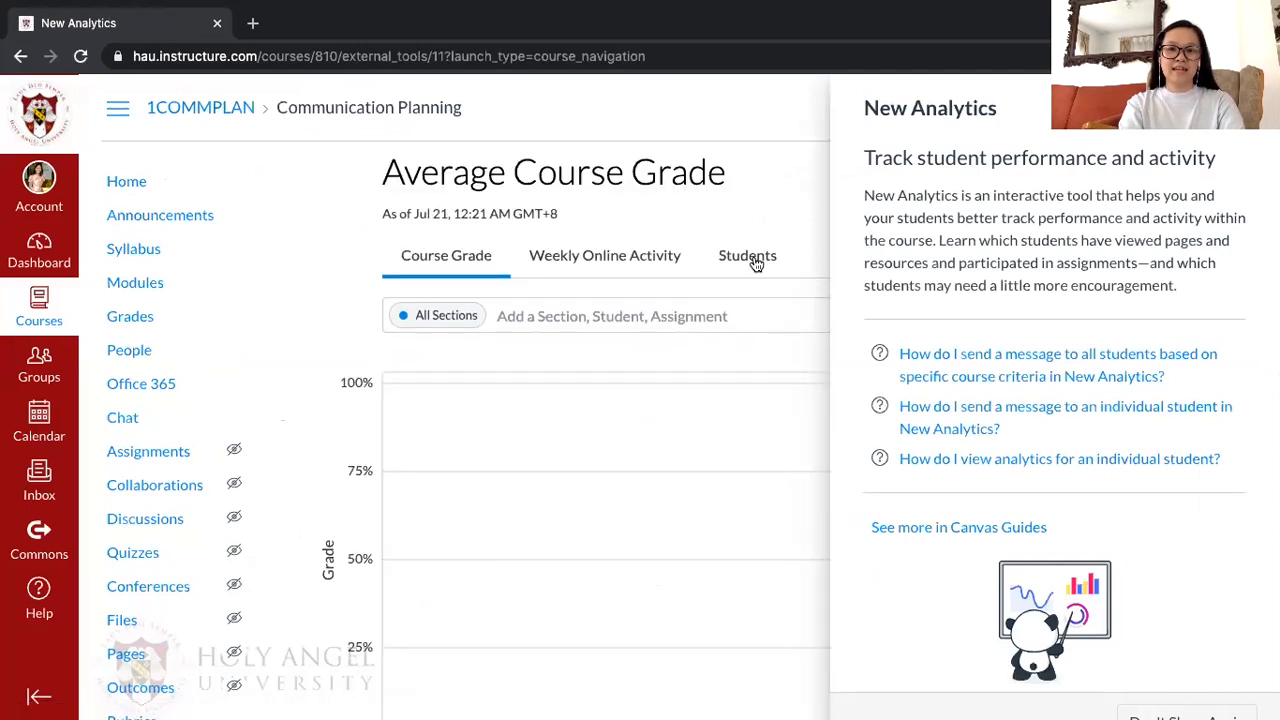
# Switch New Analytics to the Students tab with grade, on-time, participation and page-view columns
pyautogui.click(747, 255)
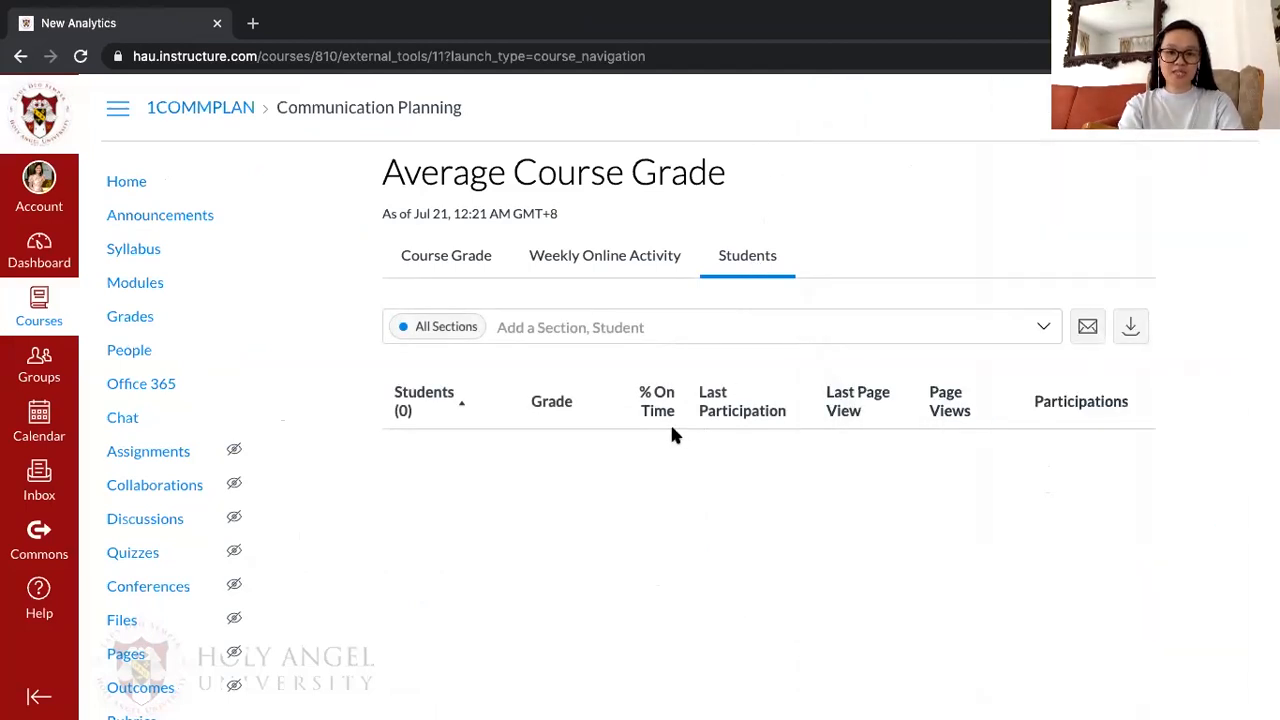
pyautogui.moveTo(742, 401)
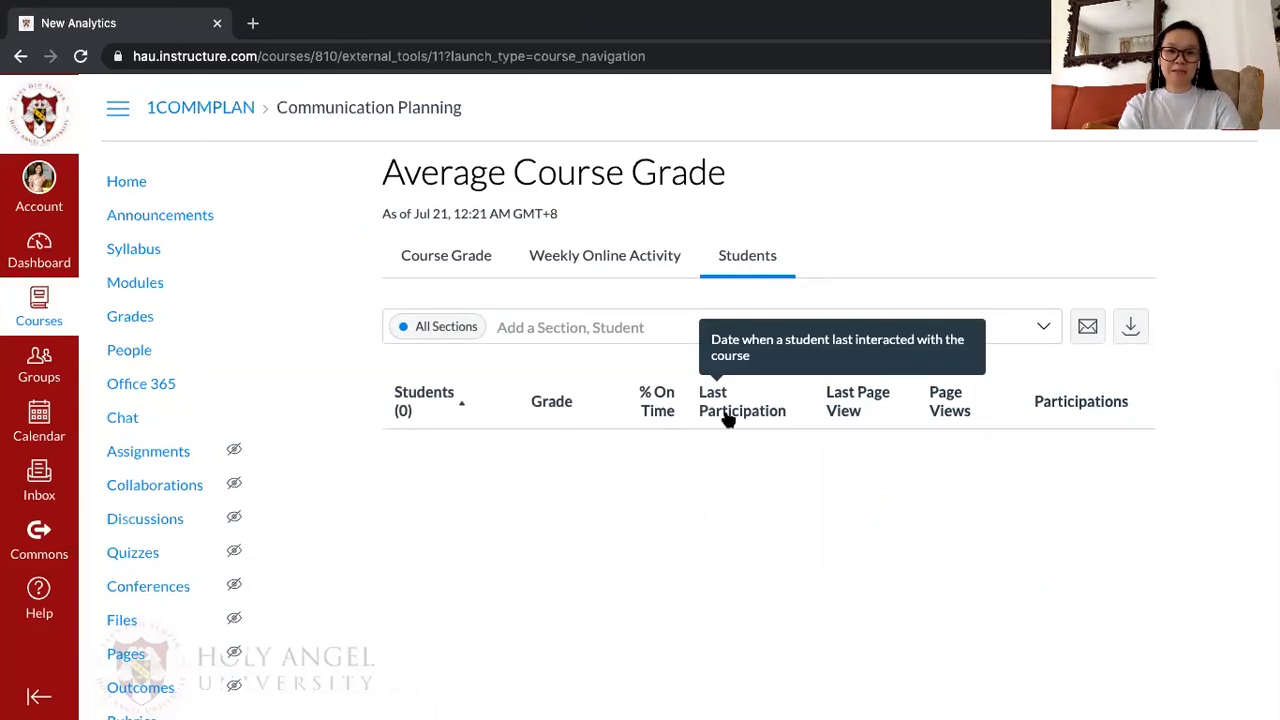